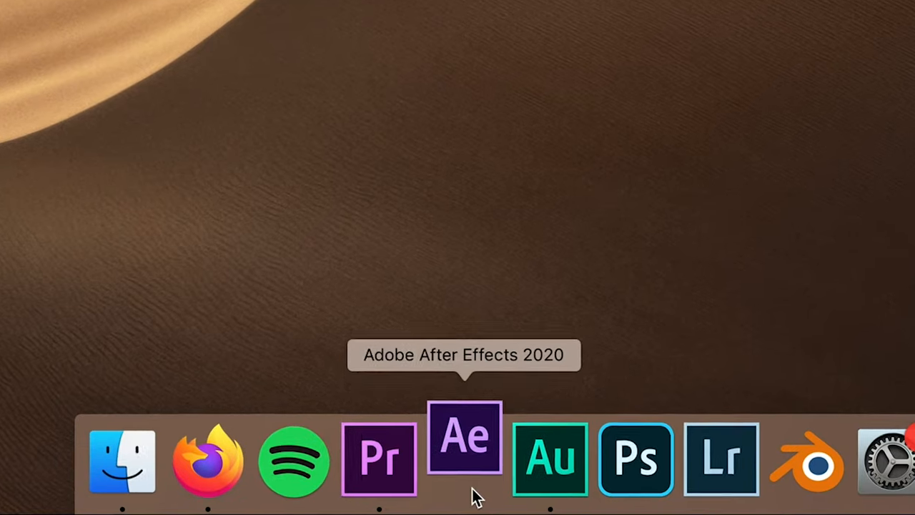
Launch After Effects, create composition 'However you want 01' and import LIQFD0200170.MP4.
left_click(120, 5)
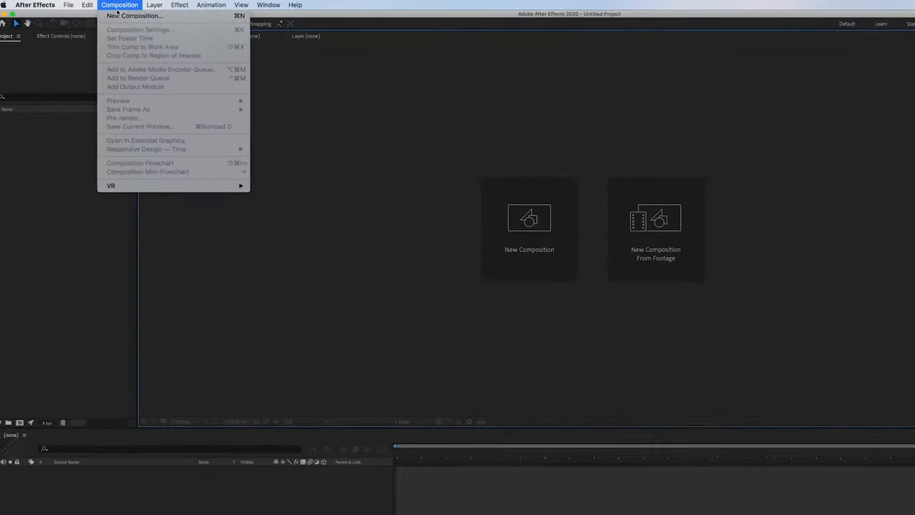
left_click(135, 16)
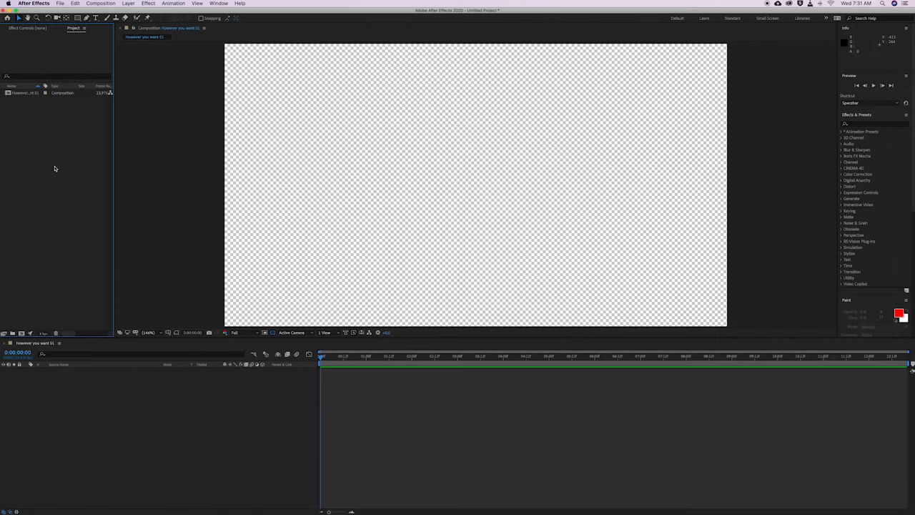
key("cmd+i")
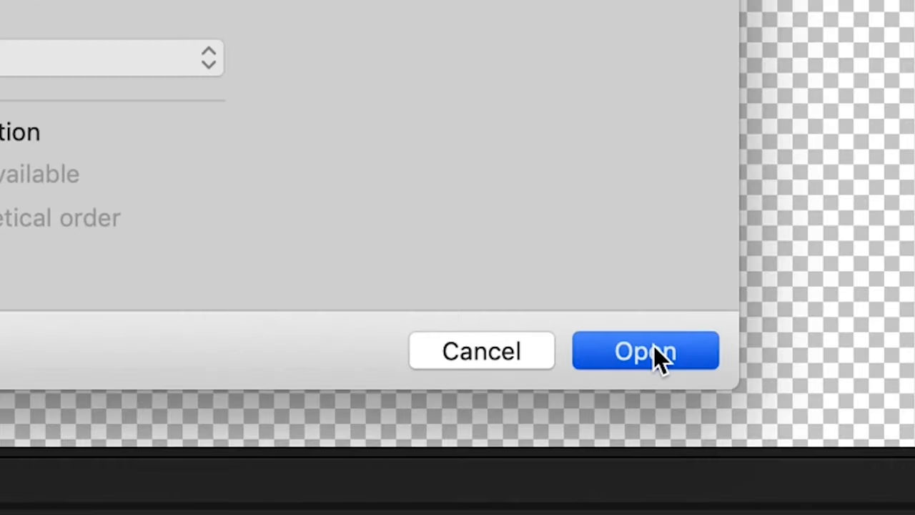
left_click(645, 351)
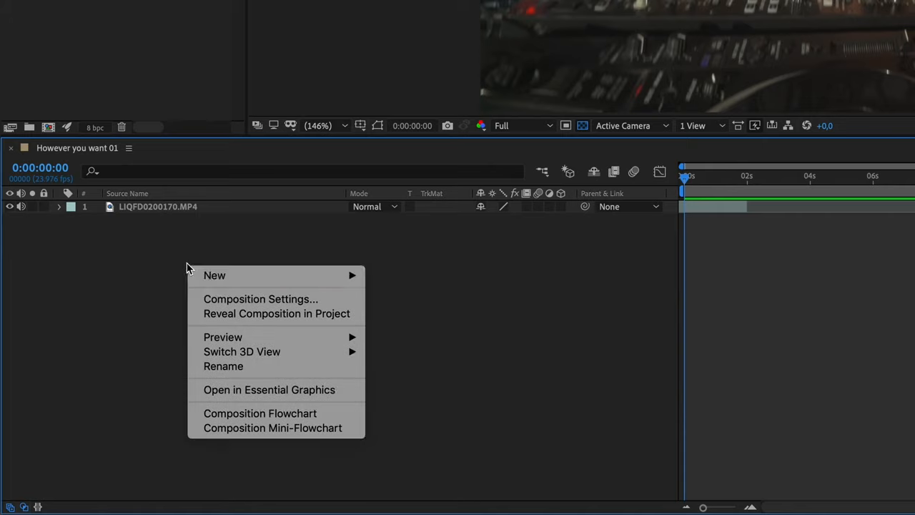
left_click(425, 362)
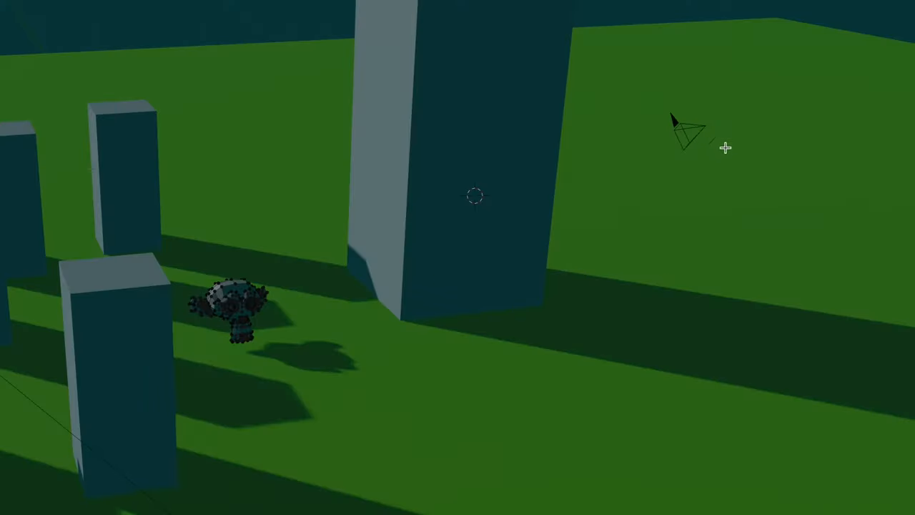
mouse_move(643, 187)
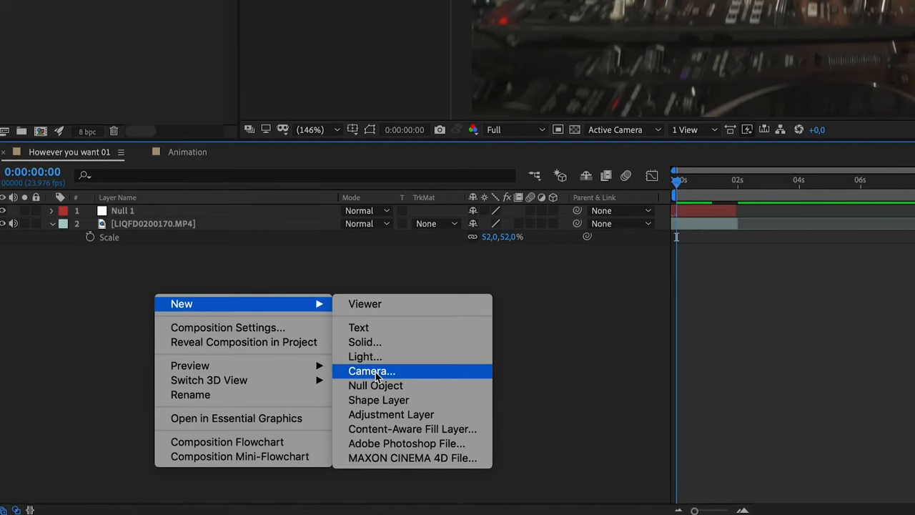
Create two-node Camera 1, trying the 135mm preset before settling on 50mm.
left_click(371, 370)
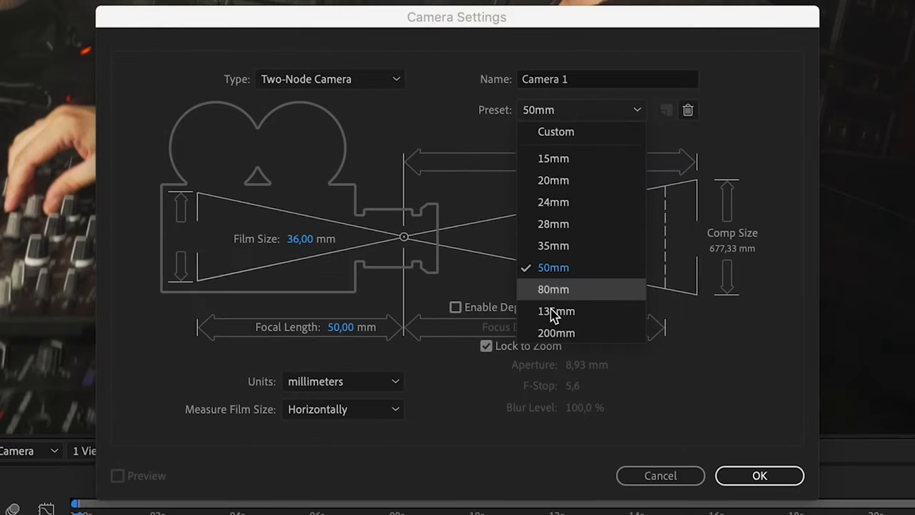
left_click(556, 311)
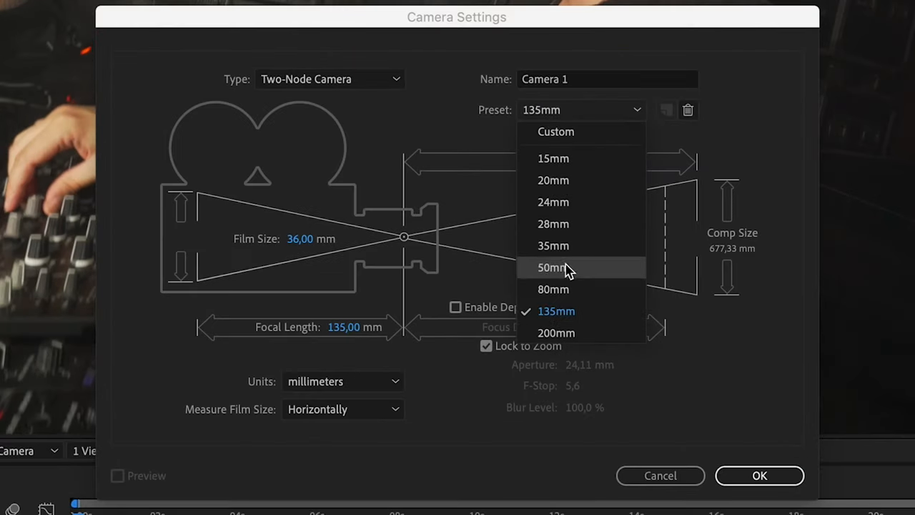
left_click(553, 267)
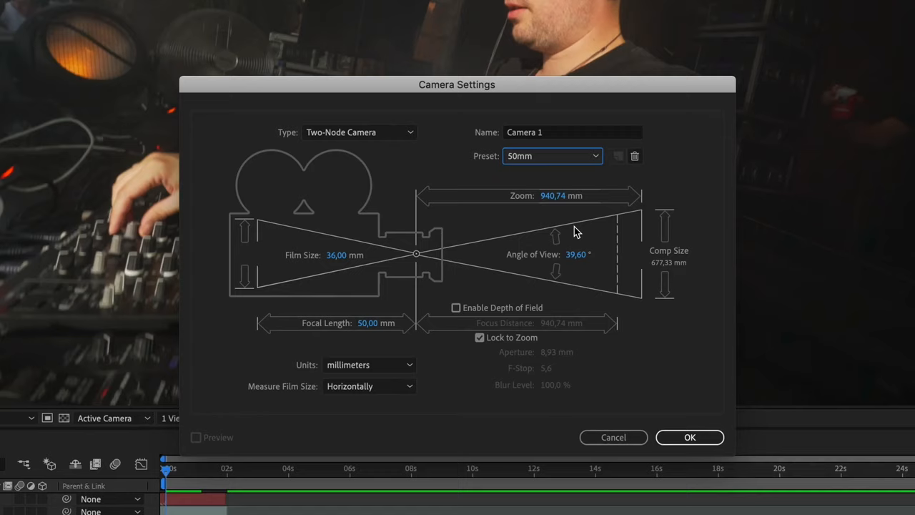
left_click(689, 437)
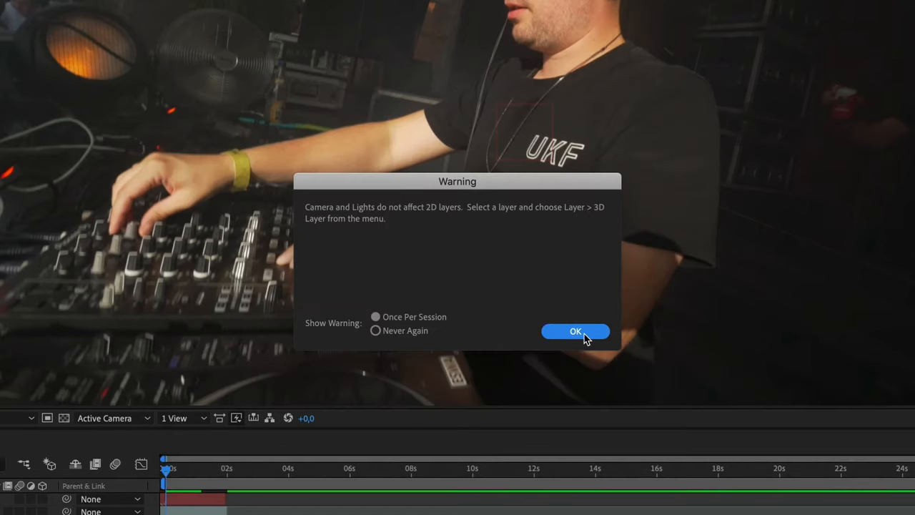
Dismiss the 2D-layer warning and start a Motion Tracking track recording position and rotation.
left_click(576, 331)
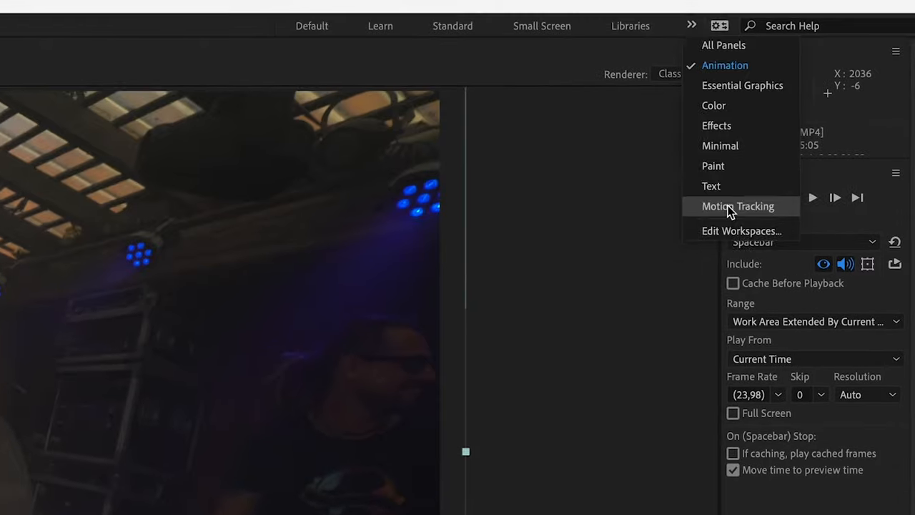
left_click(738, 206)
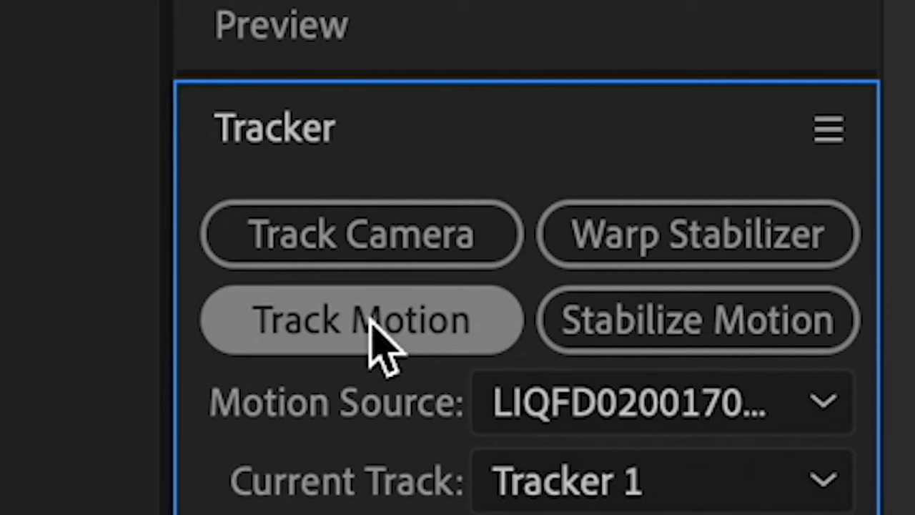
left_click(361, 320)
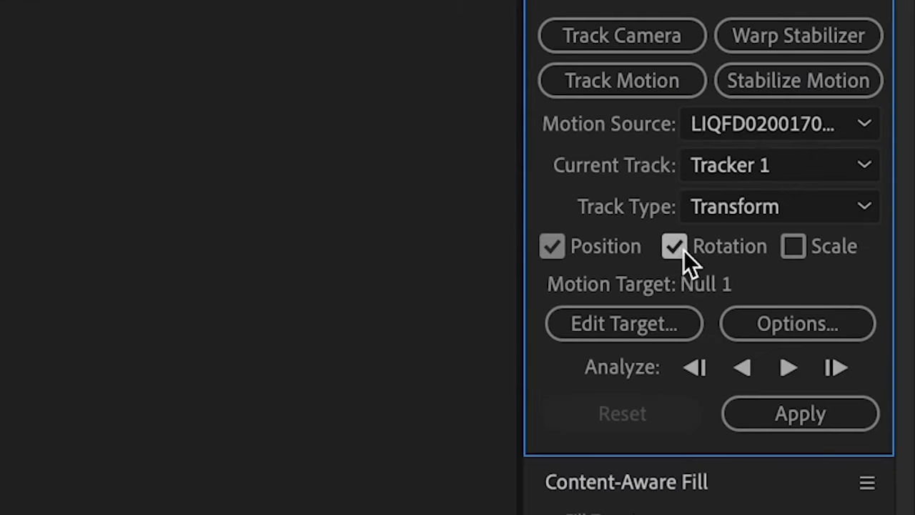
left_click(793, 245)
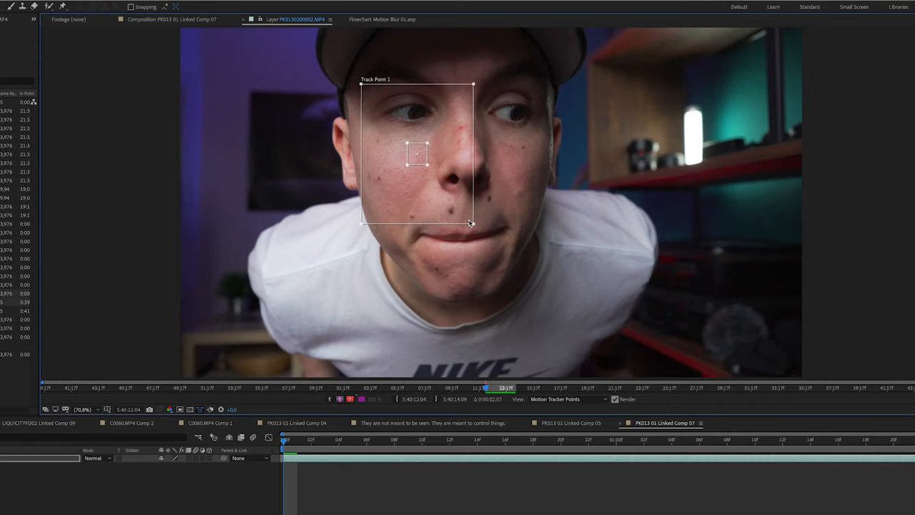
Move Track Point 1's feature region onto the eye and enlarge its search region.
left_click_drag(470, 223, 429, 171)
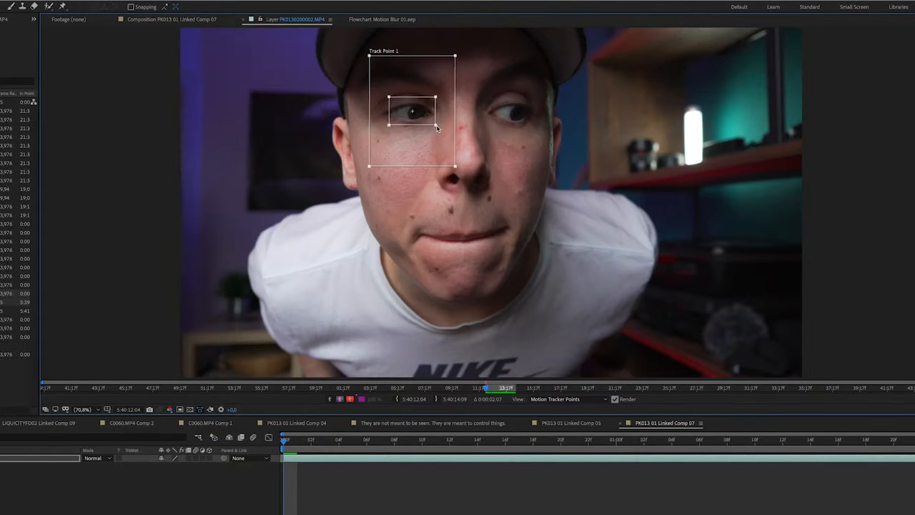
left_click_drag(412, 111, 408, 96)
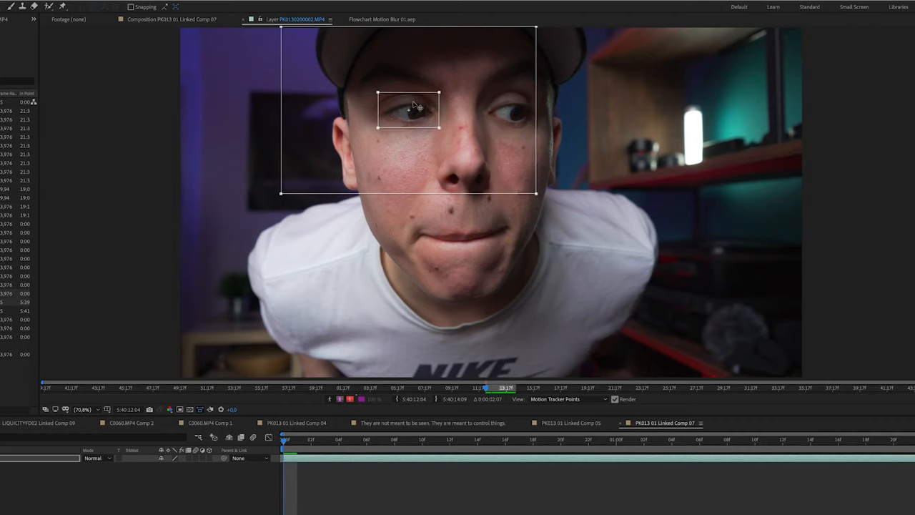
mouse_move(299, 135)
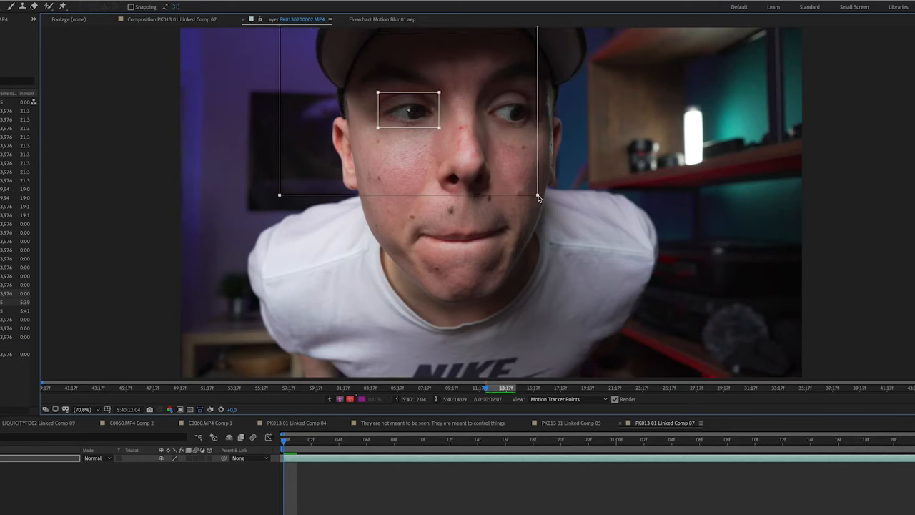
left_click_drag(537, 199, 536, 193)
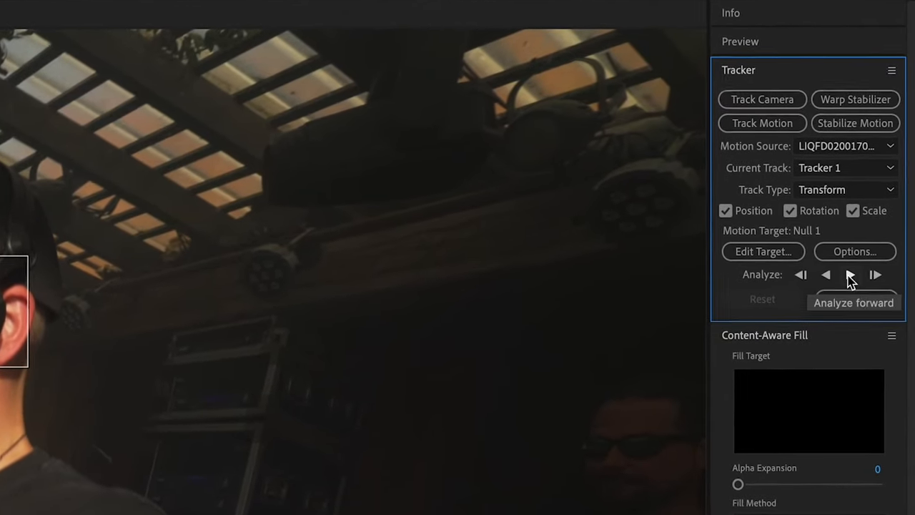
Analyze the track forward, confirm Null 1 as target, and apply motion in X and Y.
left_click(876, 275)
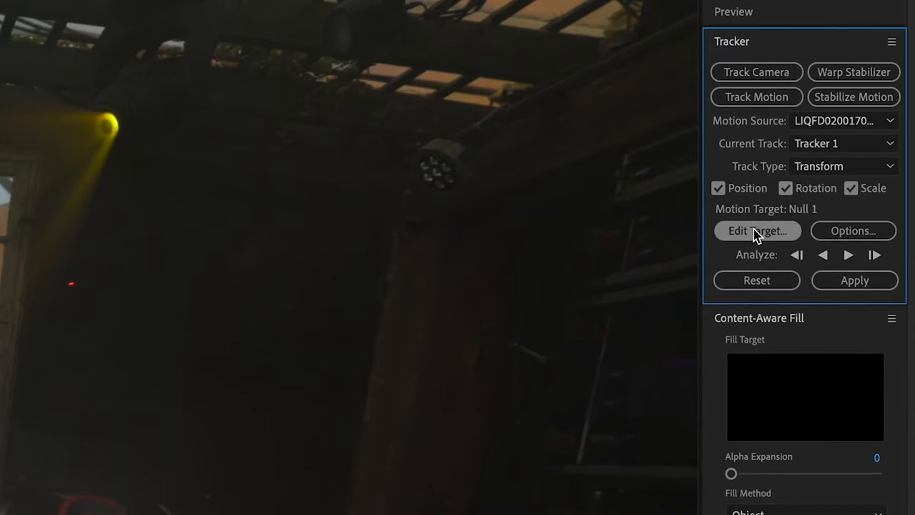
left_click(756, 230)
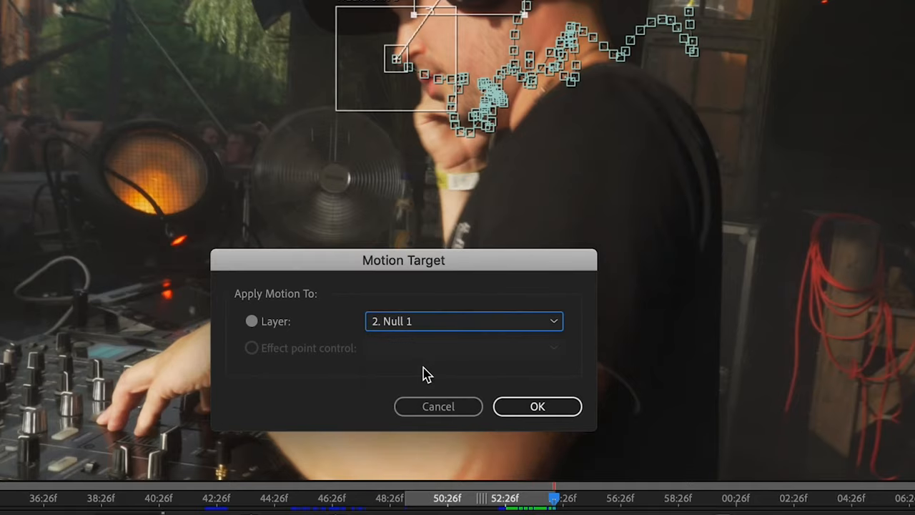
left_click(537, 406)
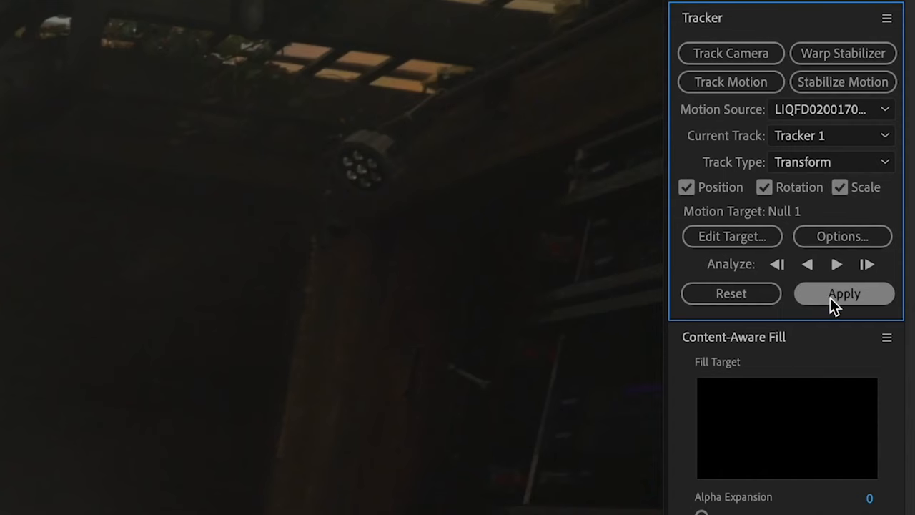
left_click(843, 293)
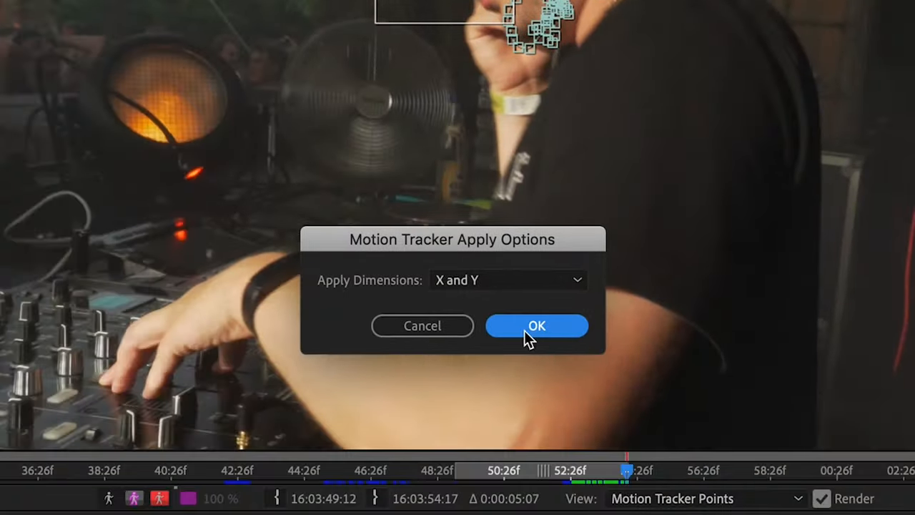
left_click(536, 326)
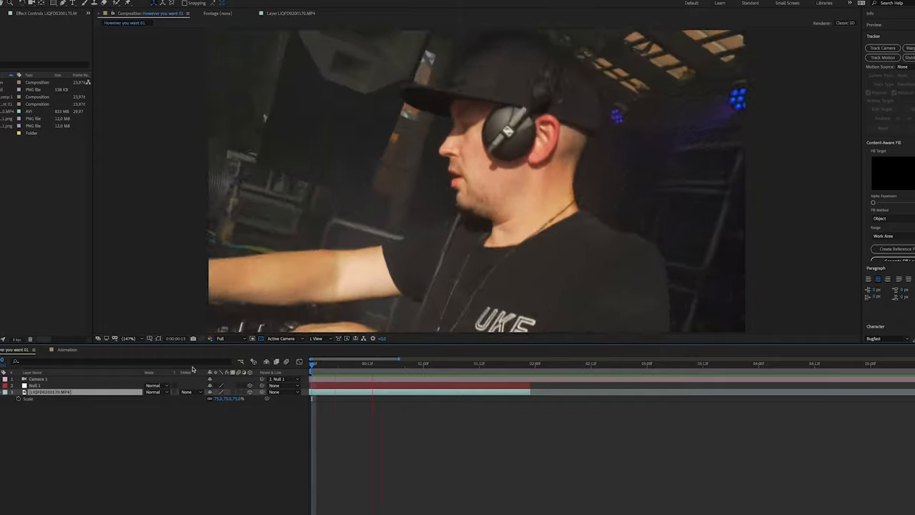
Move the time indicator to a later moment past the DJ clip's end.
left_click(554, 363)
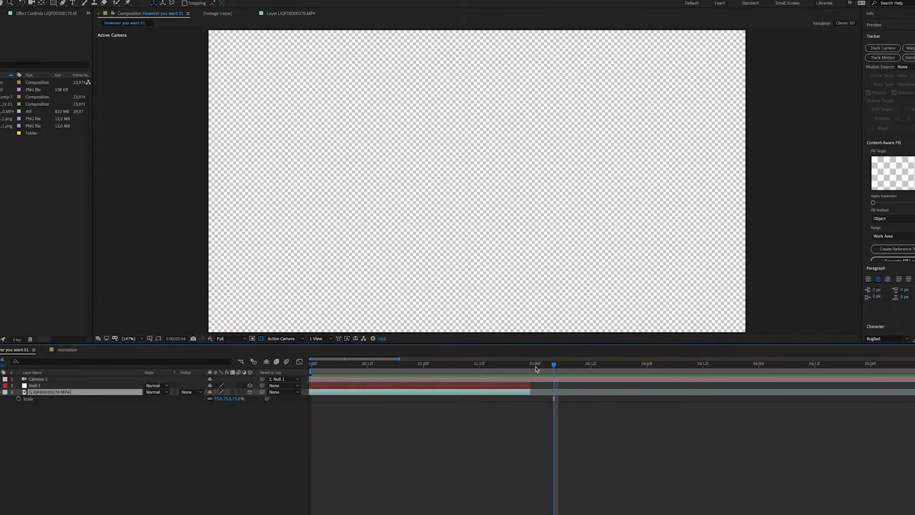